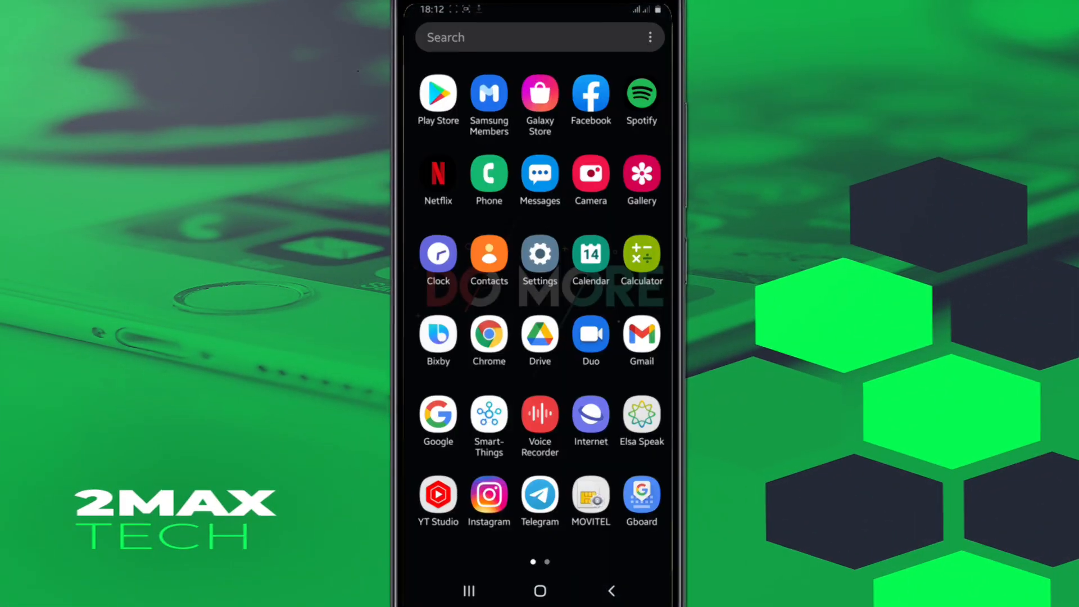
Launch VMOS Pro from the second app drawer page to its empty home screen
scroll(left, 3)
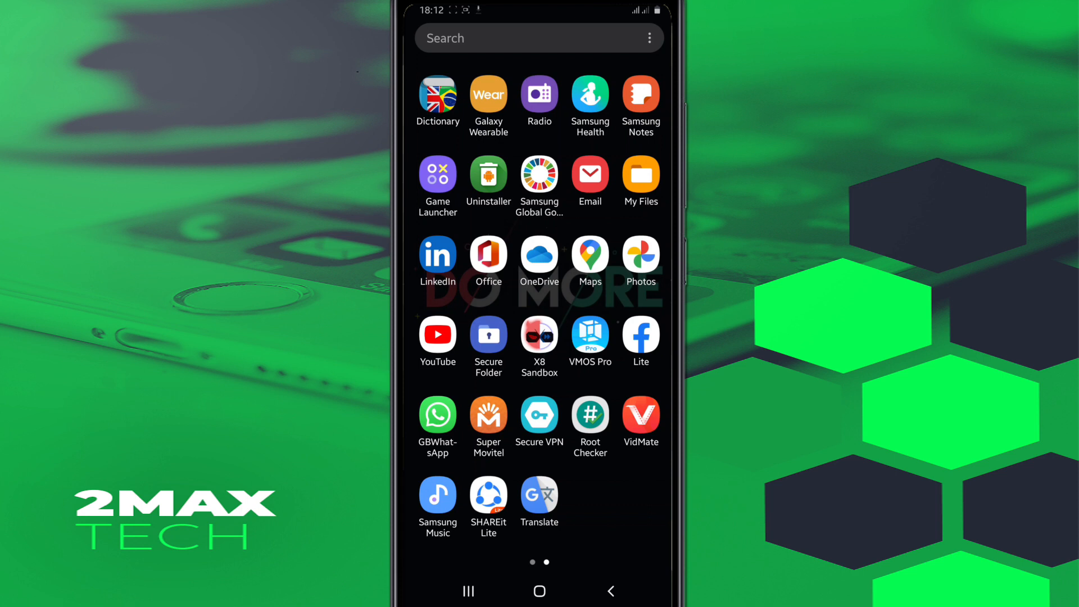
click(590, 335)
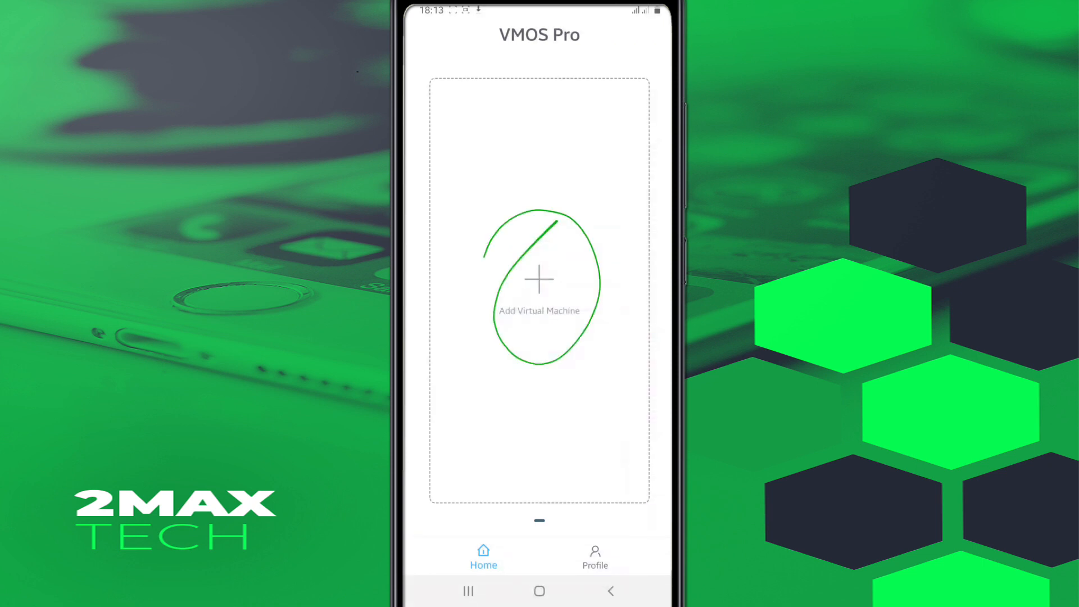
Add a virtual machine by importing a local Android ROM from /sdcard and boot it
click(540, 282)
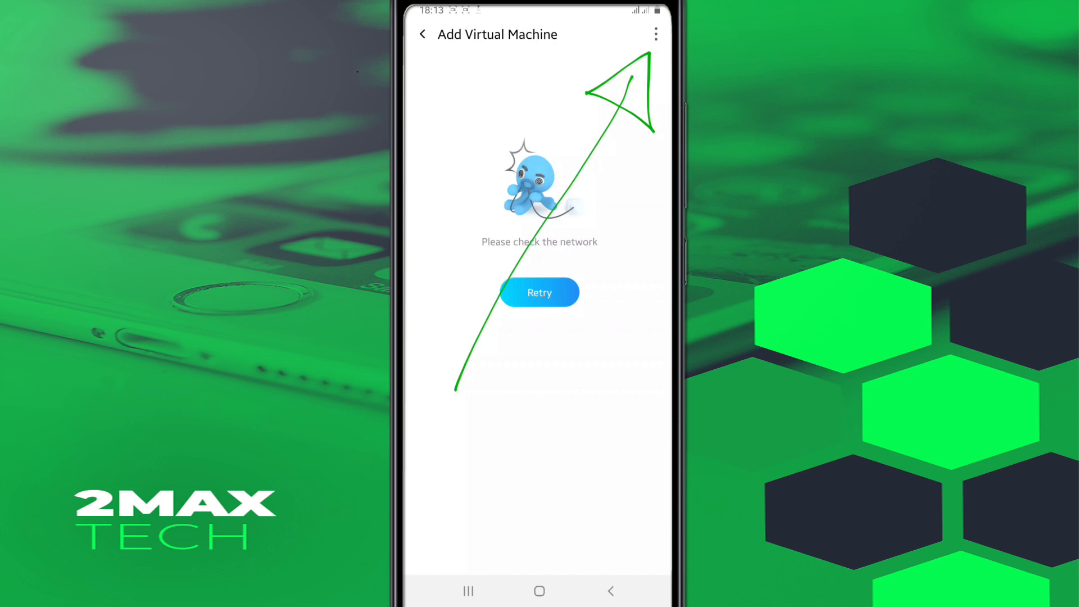
click(654, 34)
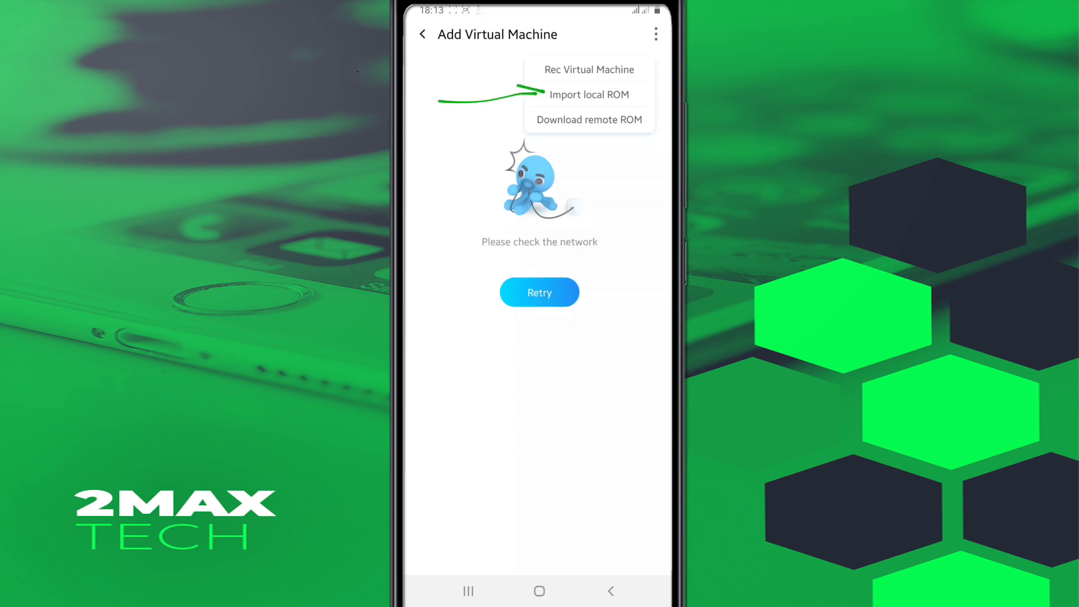
click(587, 95)
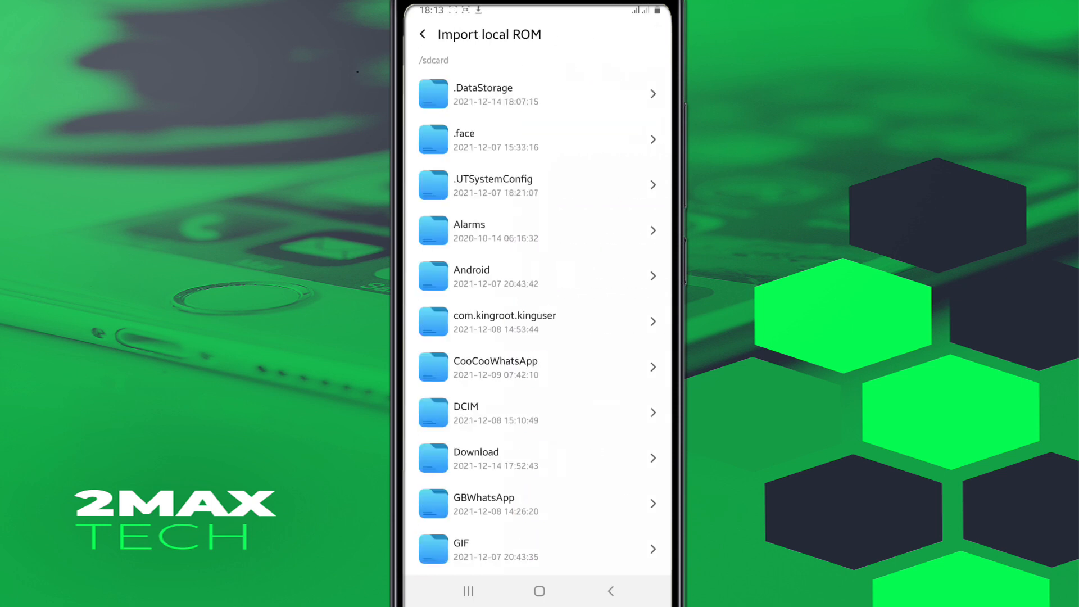
scroll(down, 3)
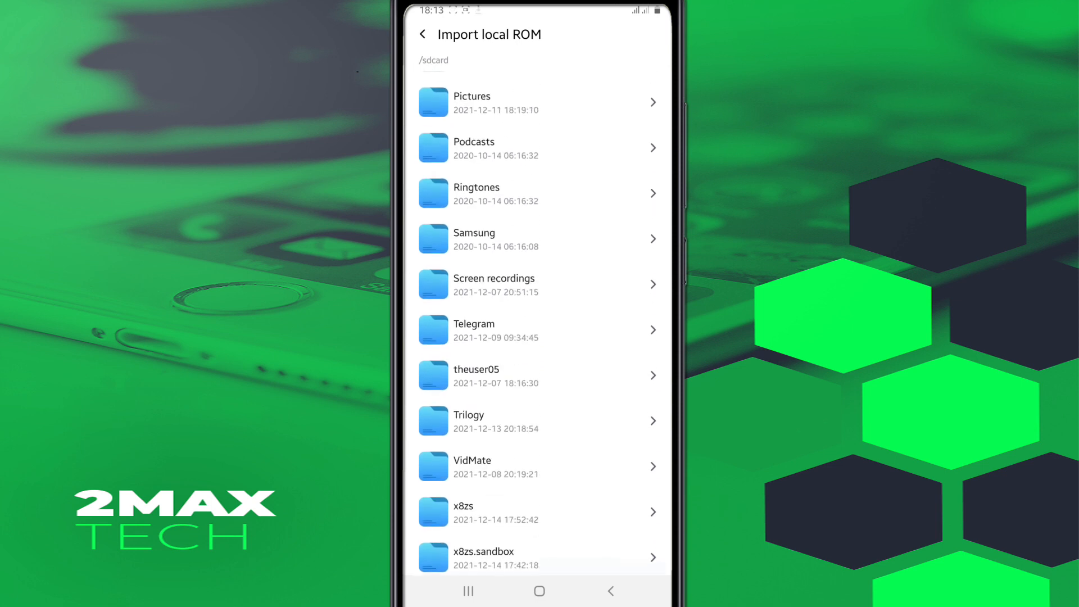
scroll(up, 3)
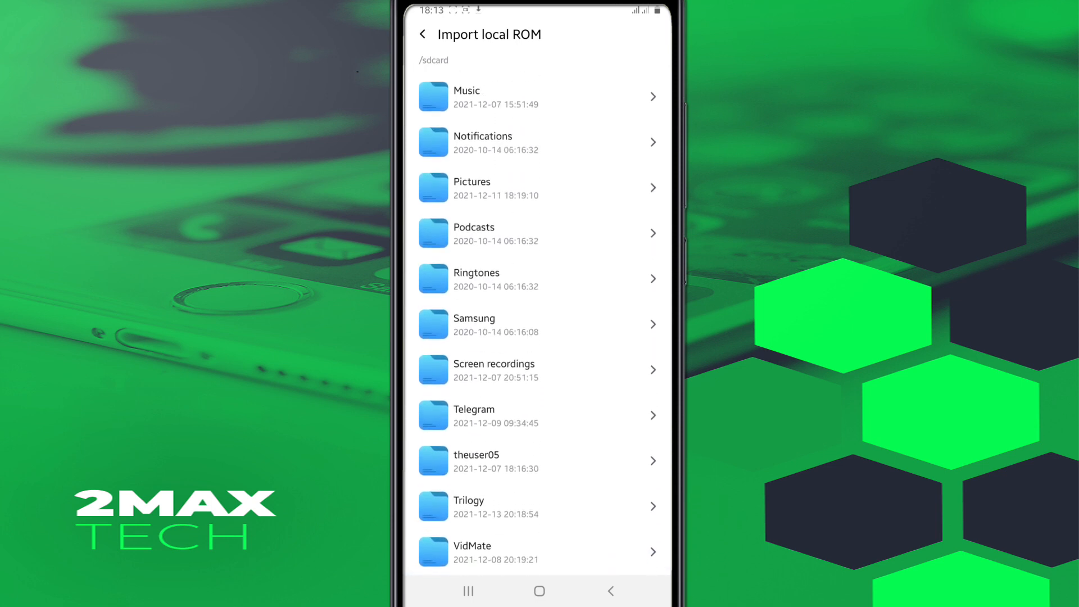
scroll(down, 3)
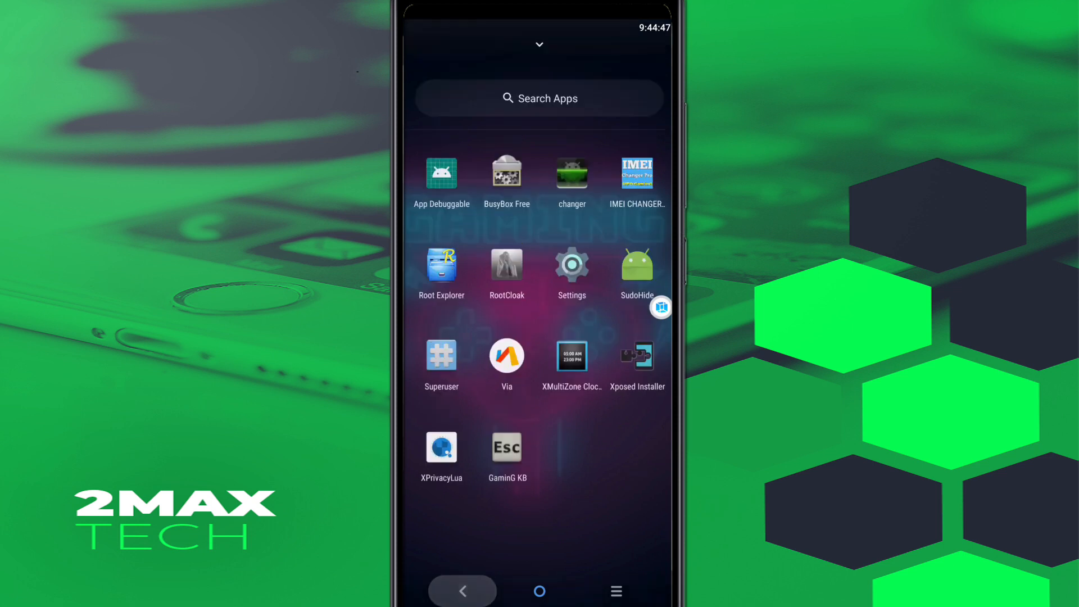
Unlock developer mode via Build number in the virtual phone's Settings and enter Developer options
scroll(up, 3)
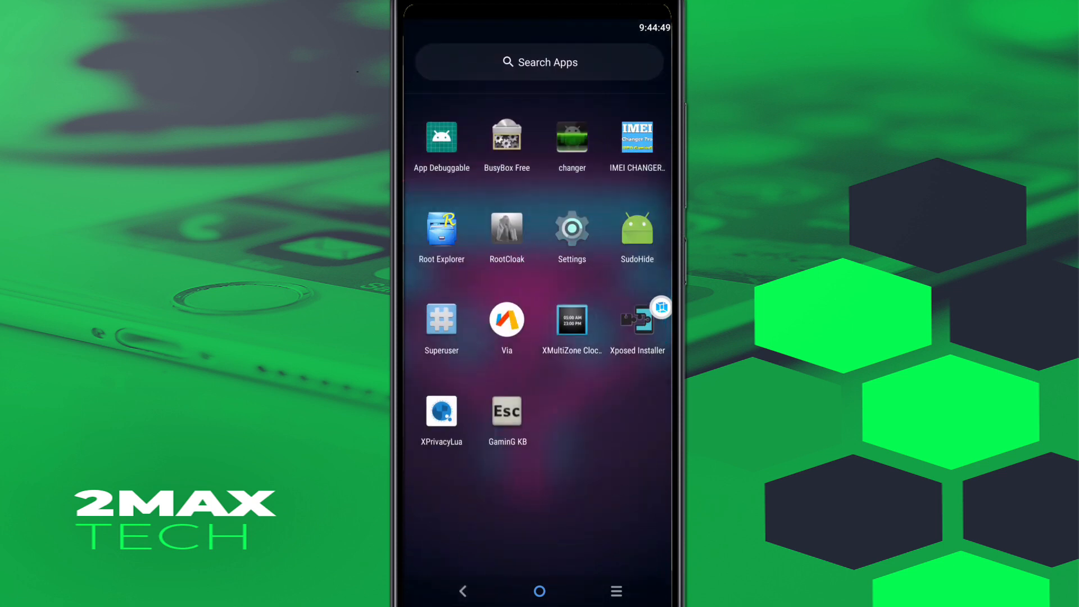
click(571, 229)
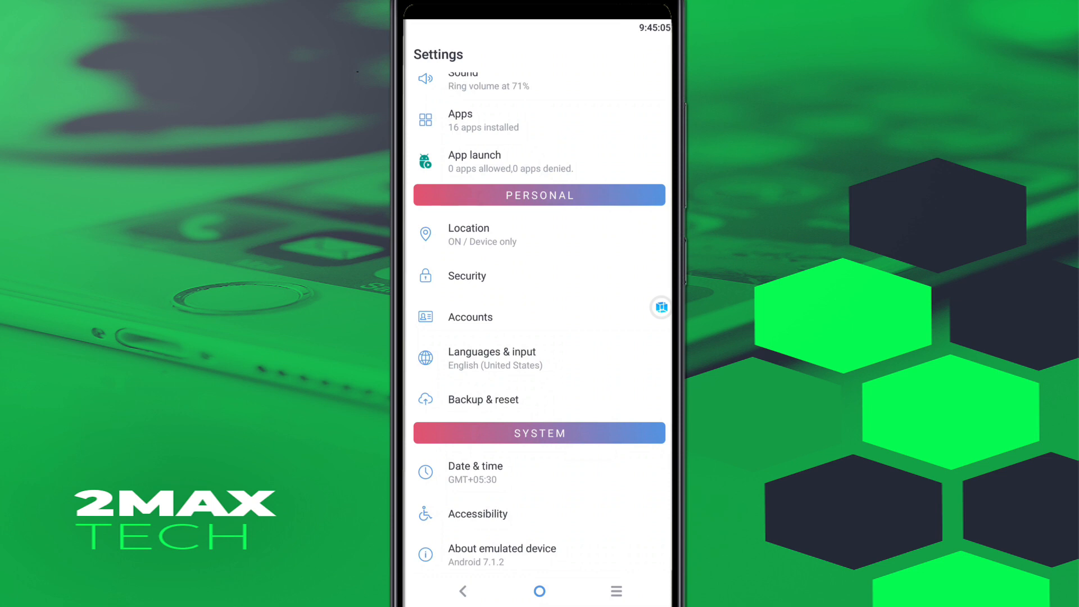
click(502, 554)
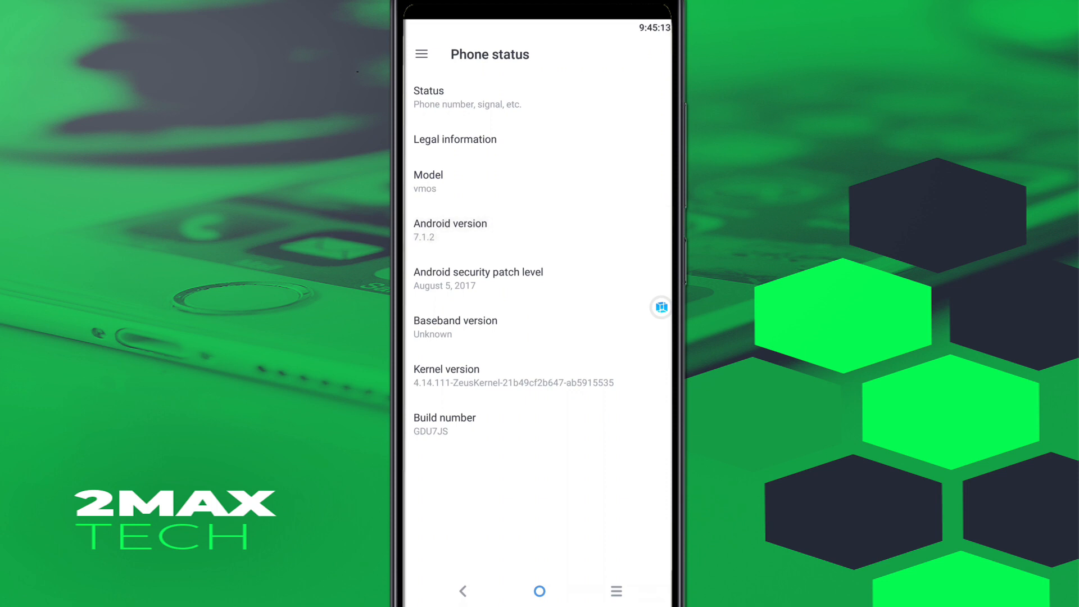
click(445, 424)
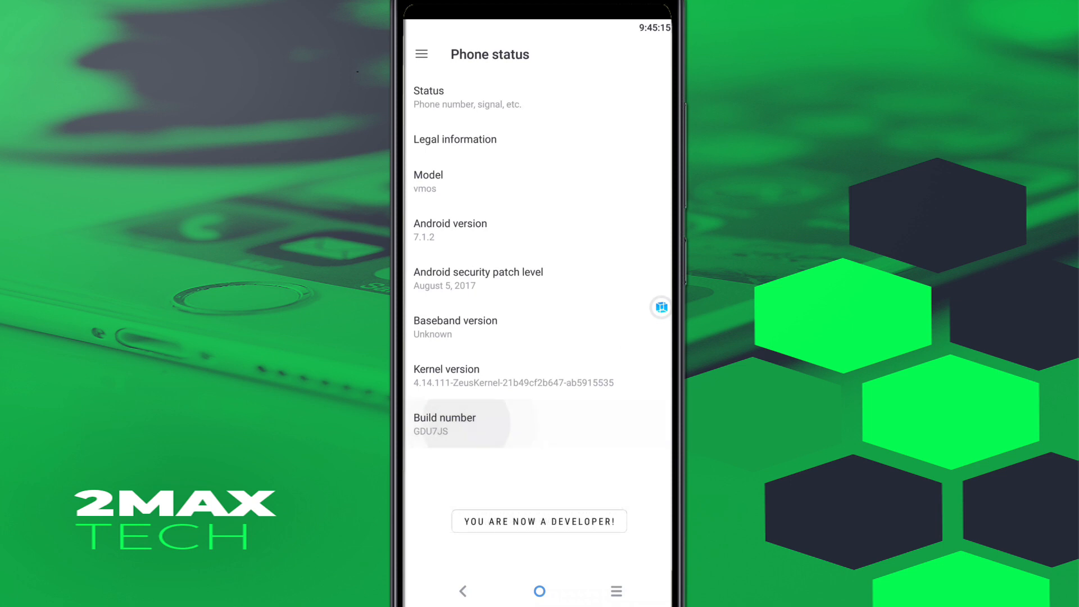
click(462, 590)
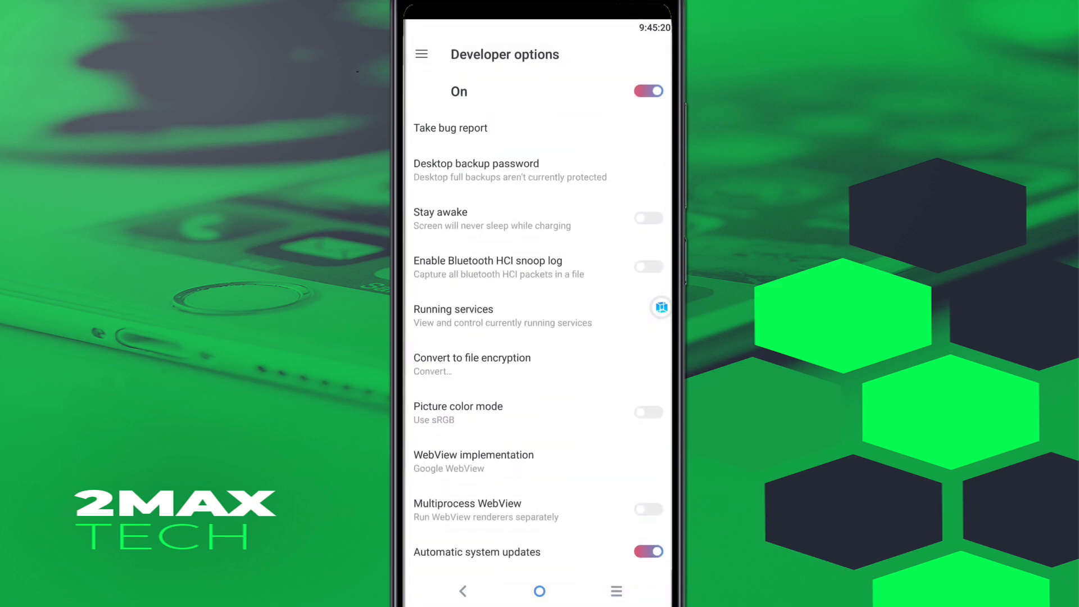
Enable USB debugging and .5x animator duration scale in the virtual phone, then show its control menu
scroll(down, 3)
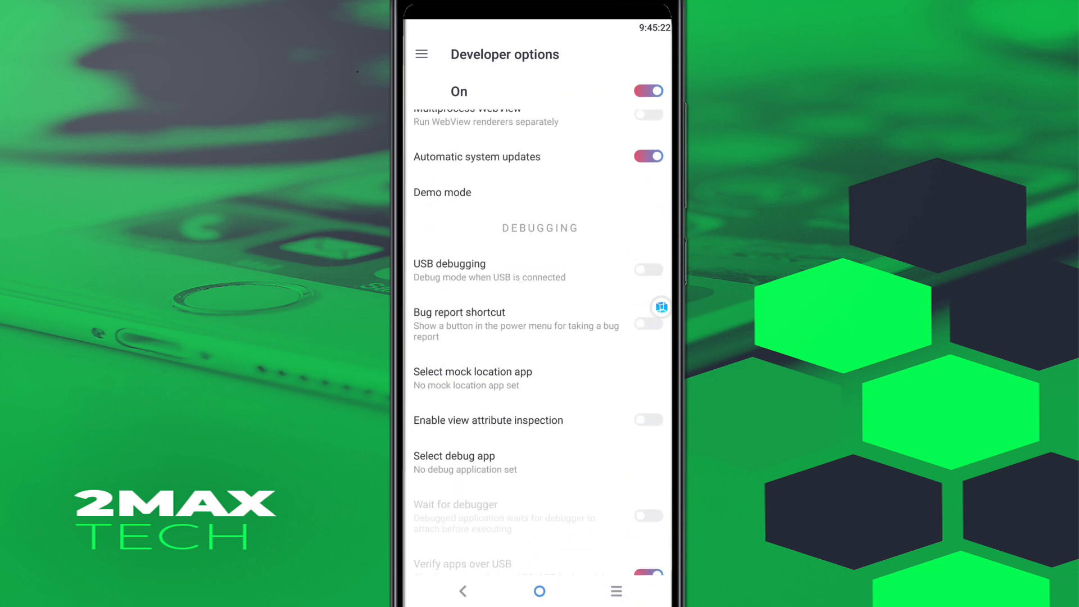
click(647, 269)
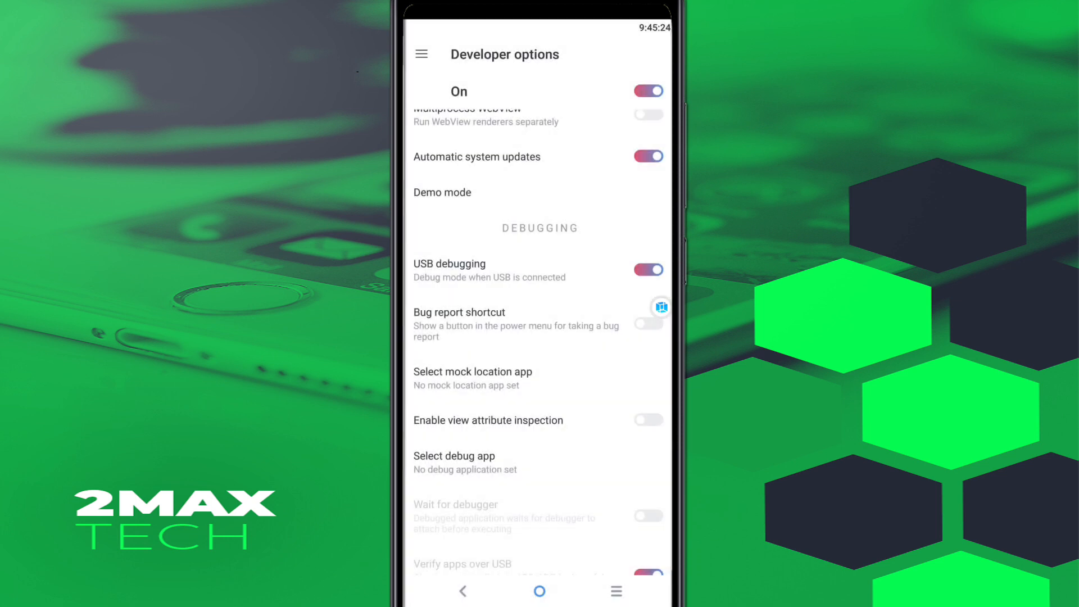
scroll(down, 3)
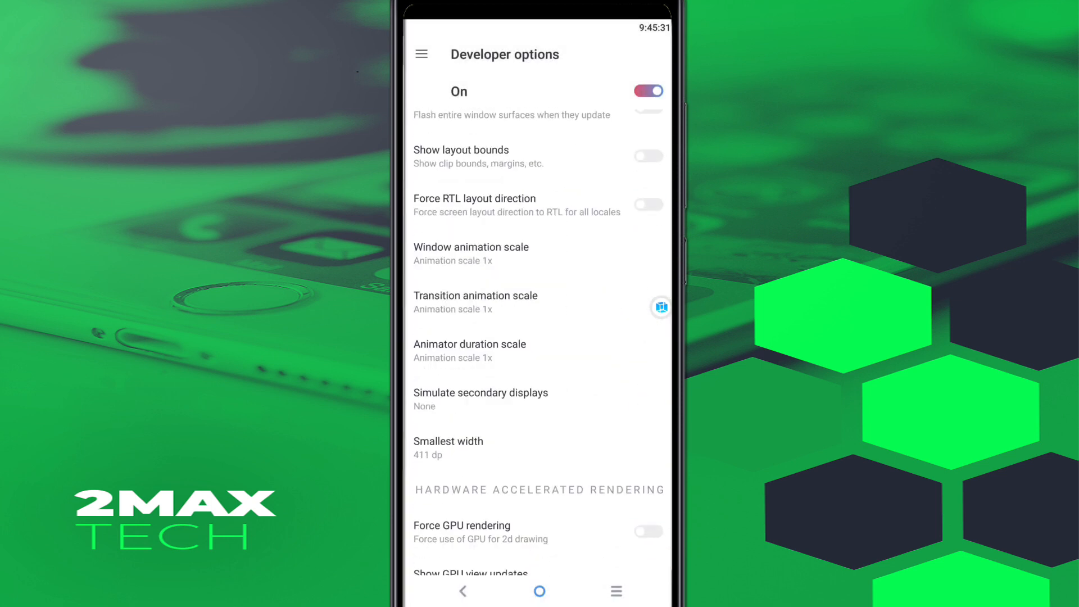
click(471, 252)
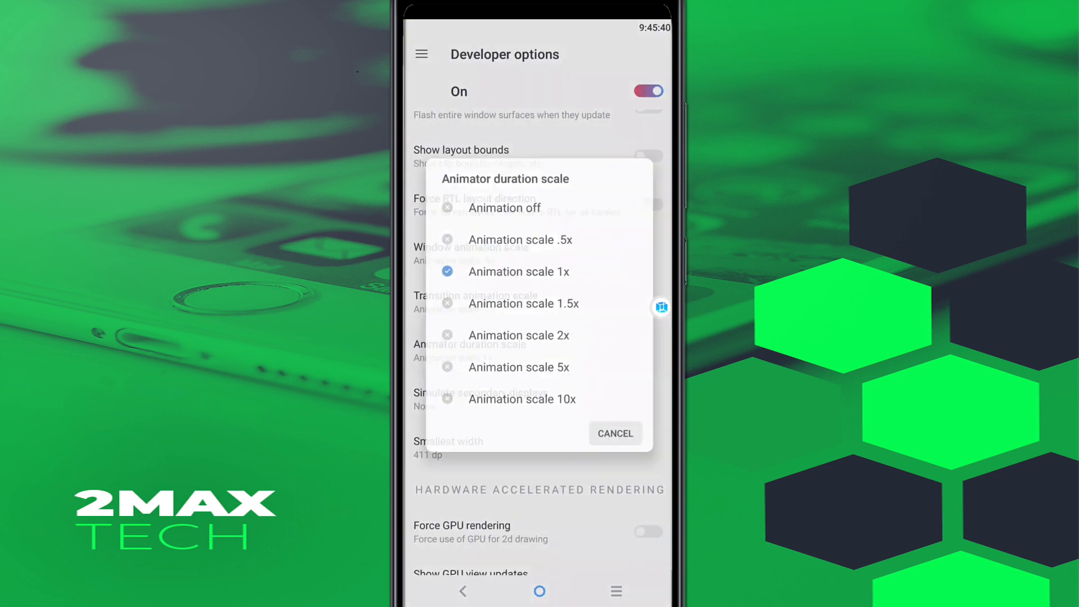
click(520, 240)
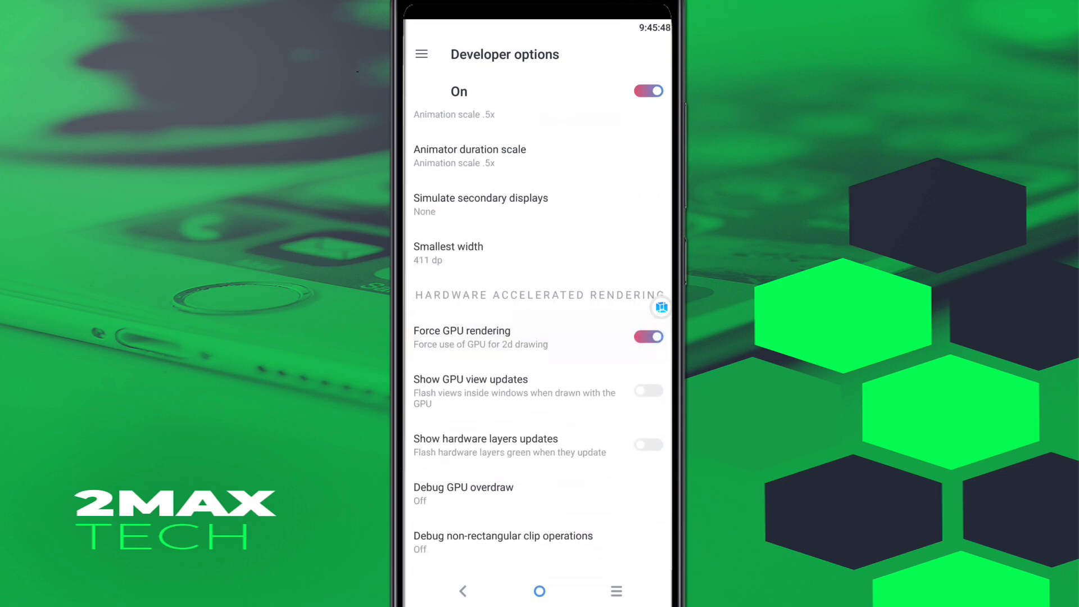
click(538, 590)
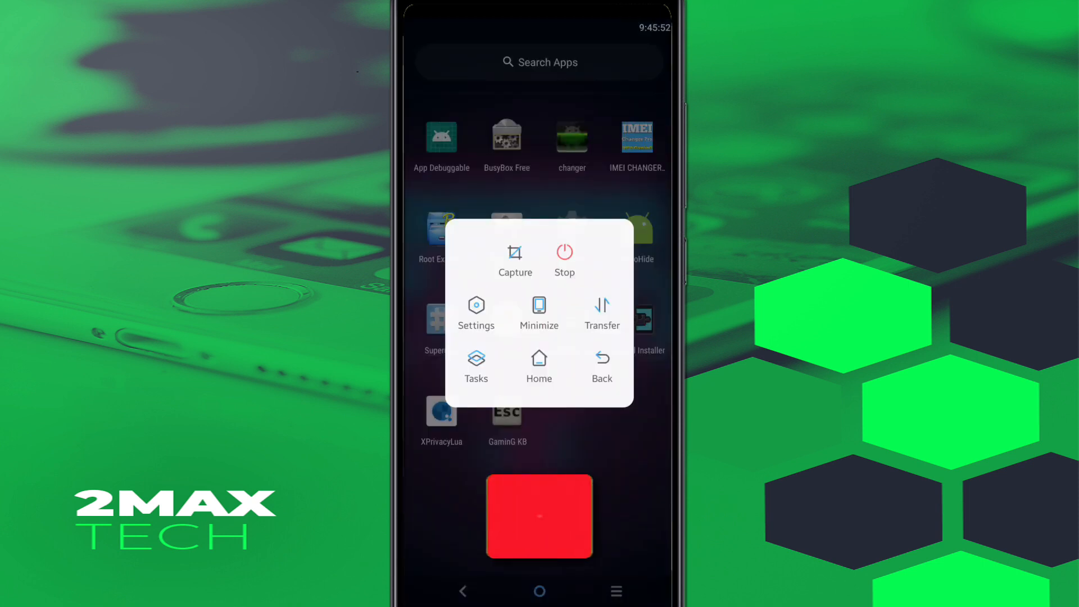
Import the ENERGY app into the virtual machine through File Transfer Station
click(602, 314)
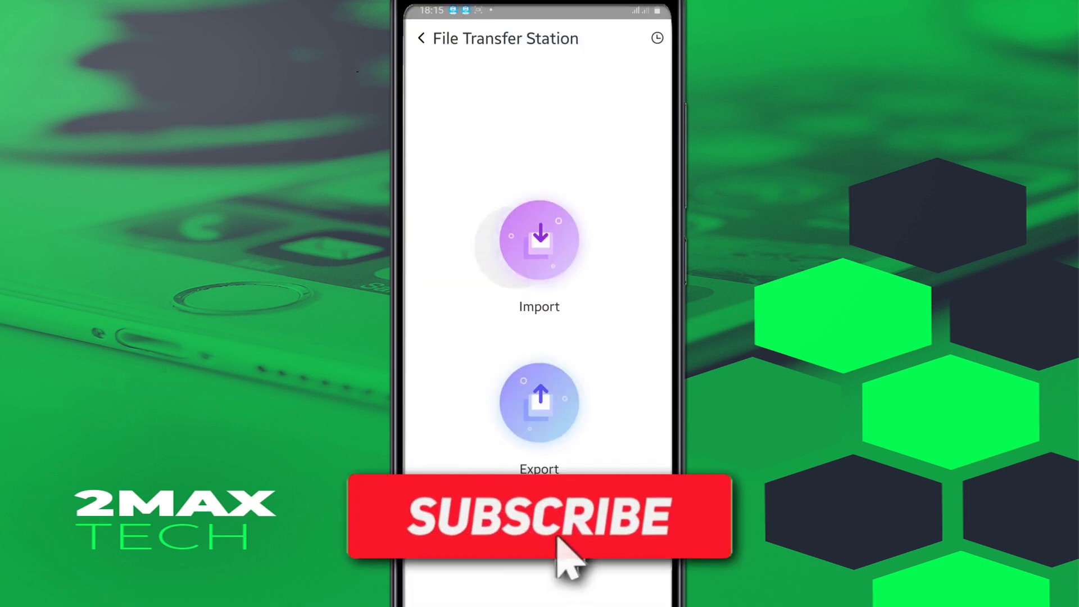
click(539, 240)
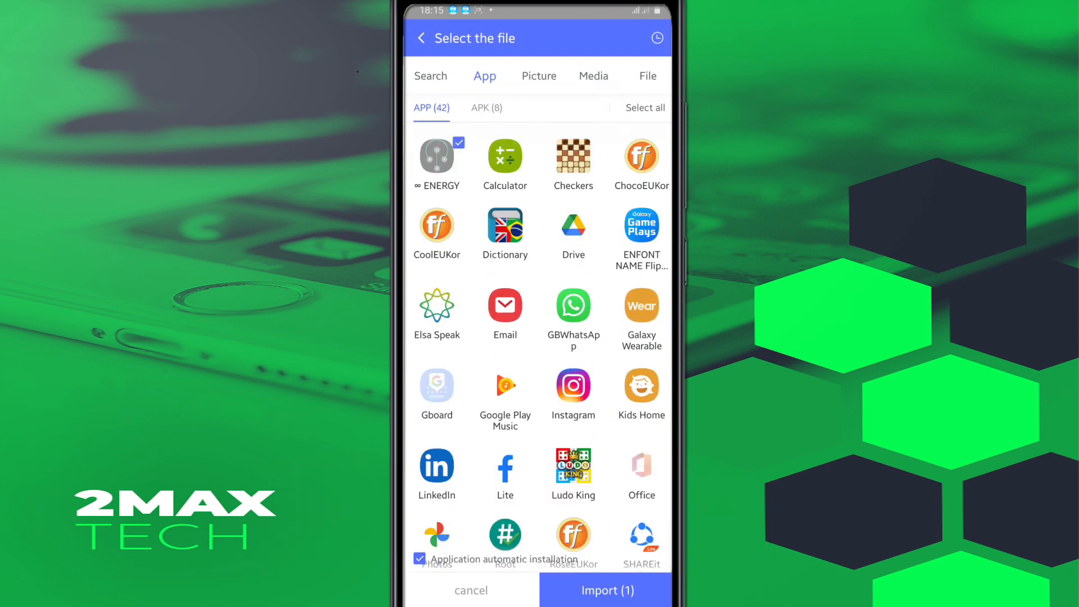
scroll(down, 3)
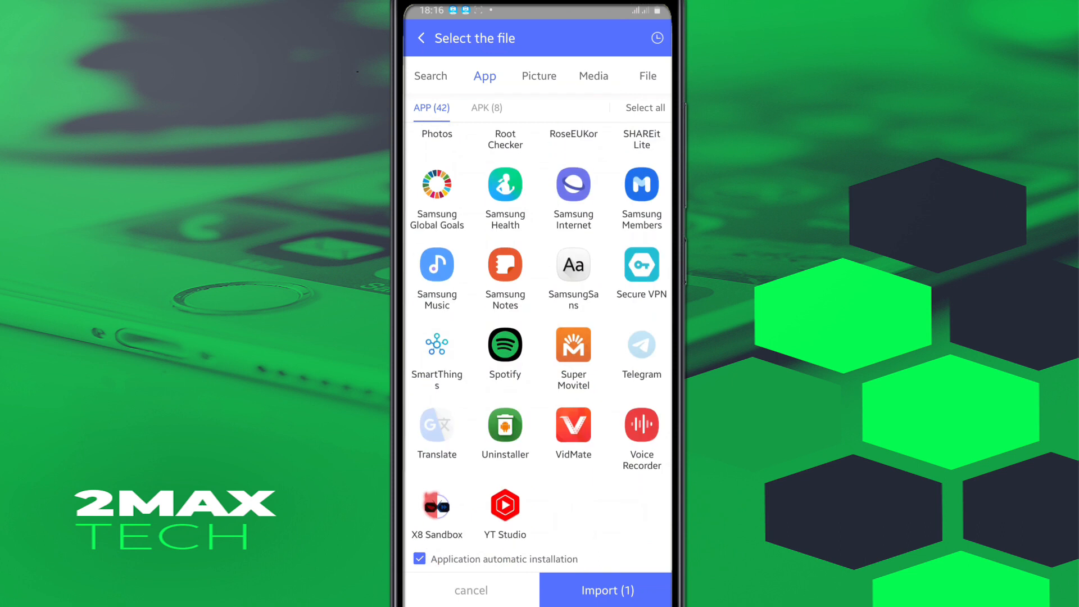
click(604, 590)
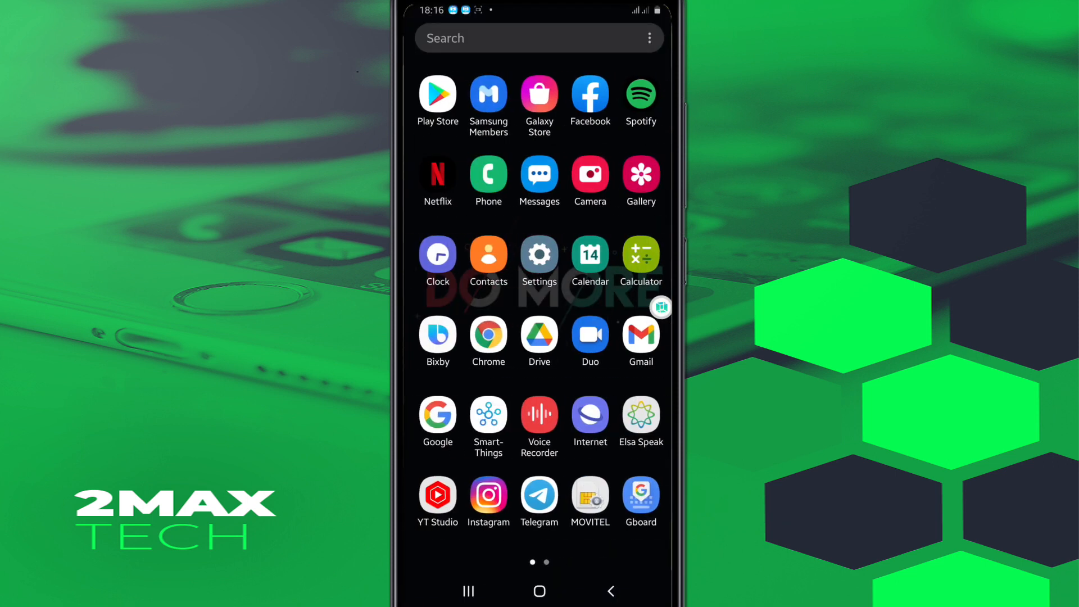
Confirm developer mode via Build number in host Settings > About phone and enter Developer options
click(538, 255)
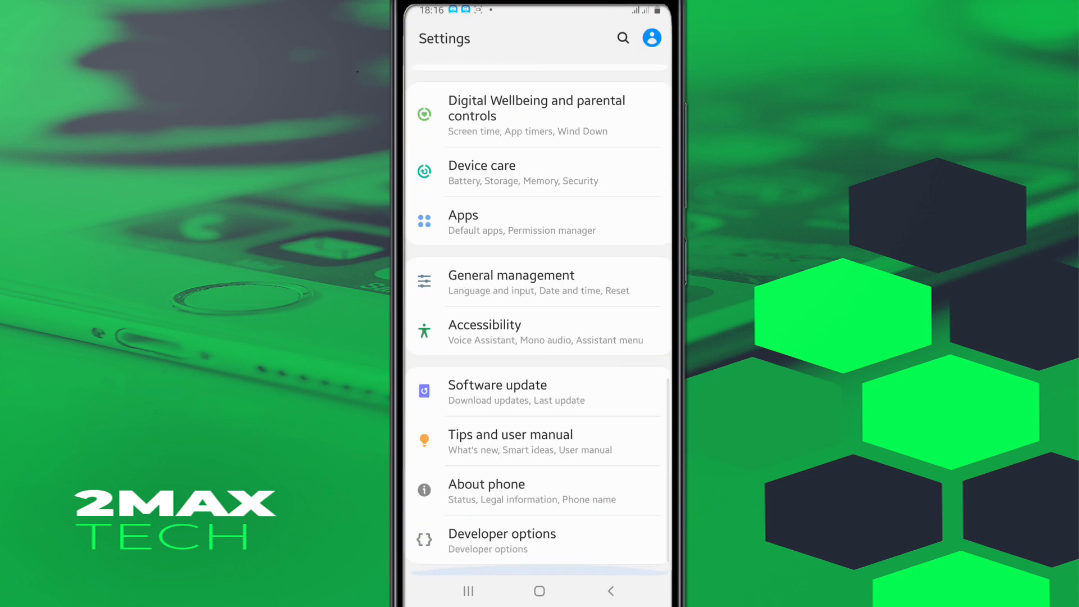
click(486, 490)
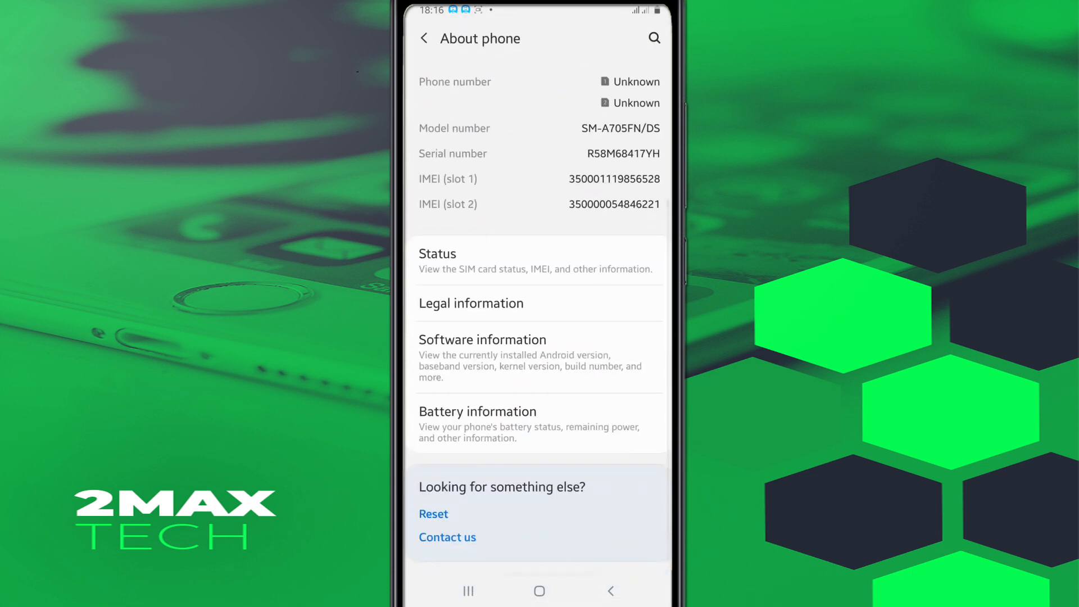
click(482, 340)
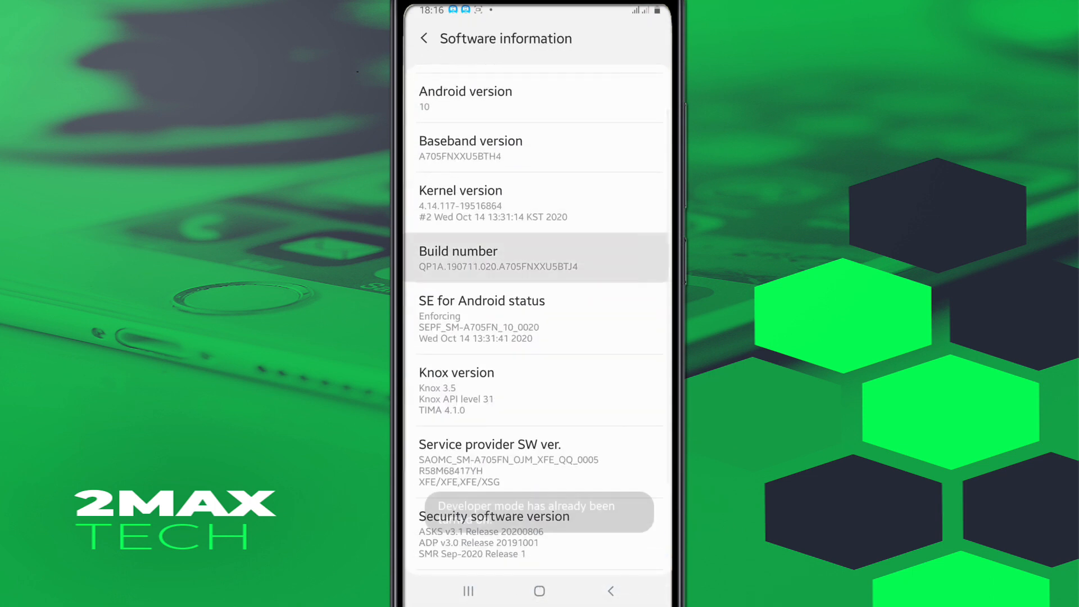
click(540, 259)
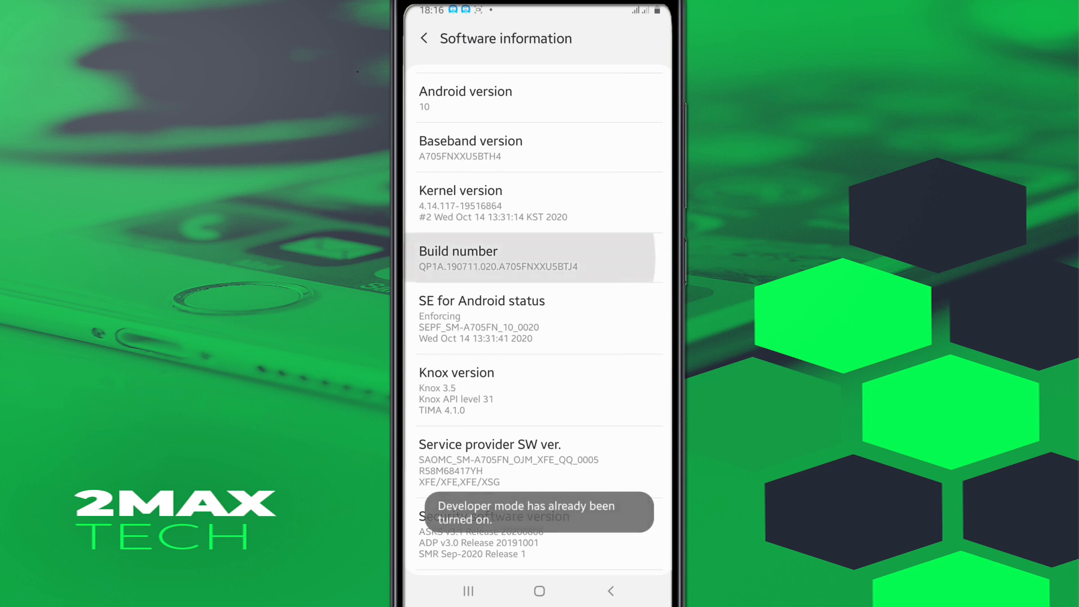
click(424, 39)
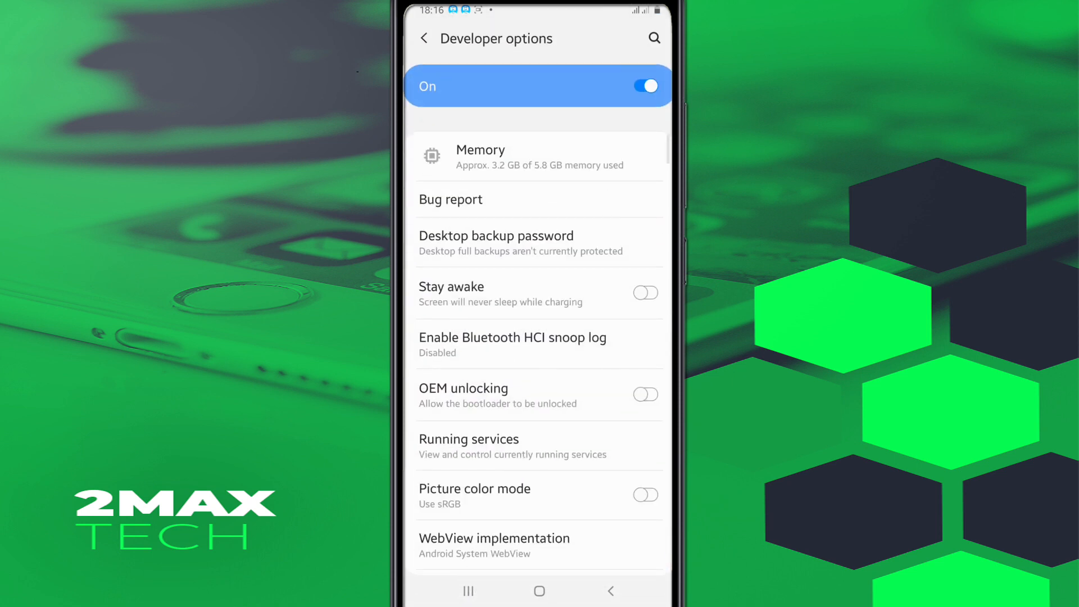
Allow USB debugging on the host phone, confirming the prompt
scroll(down, 3)
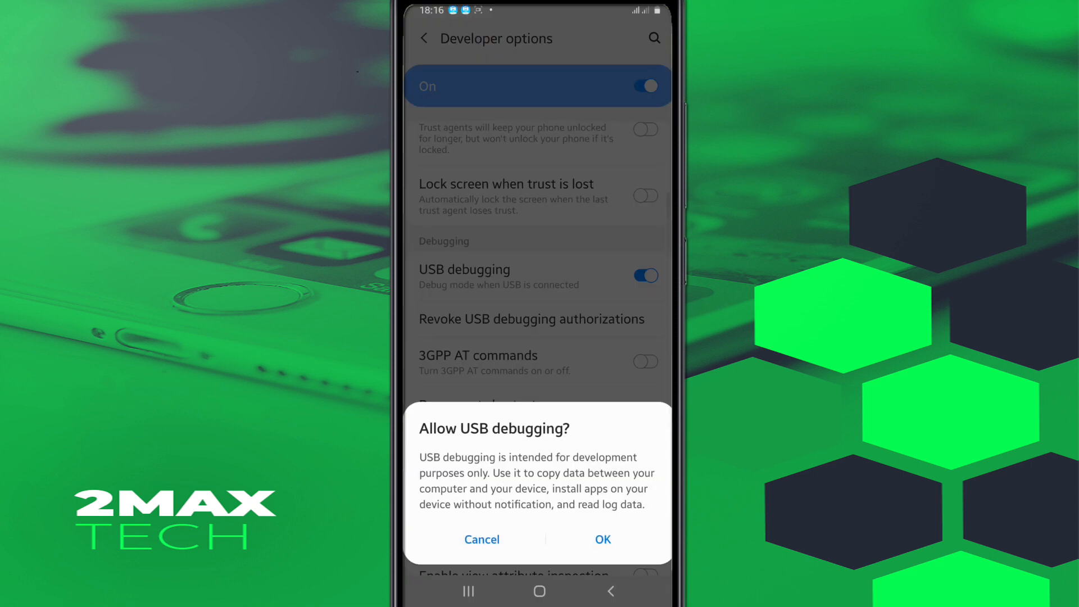
click(601, 538)
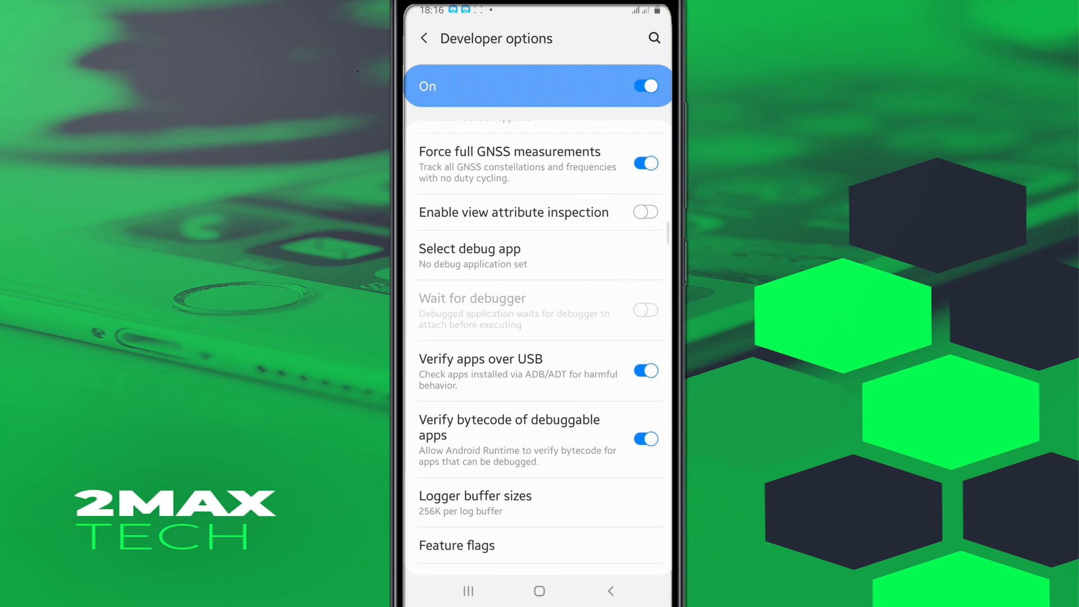
scroll(down, 3)
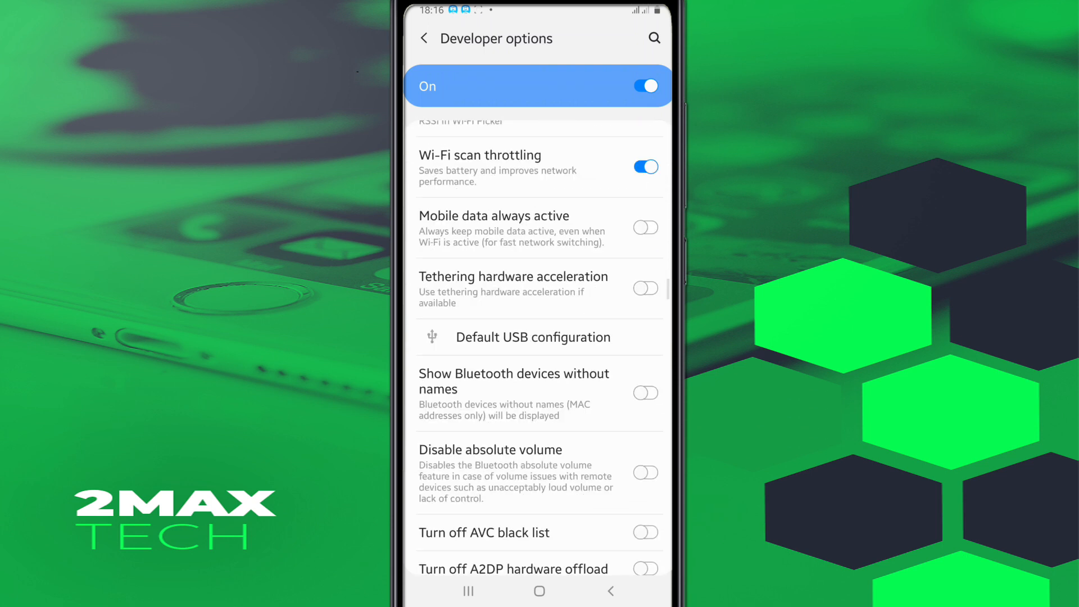
scroll(down, 3)
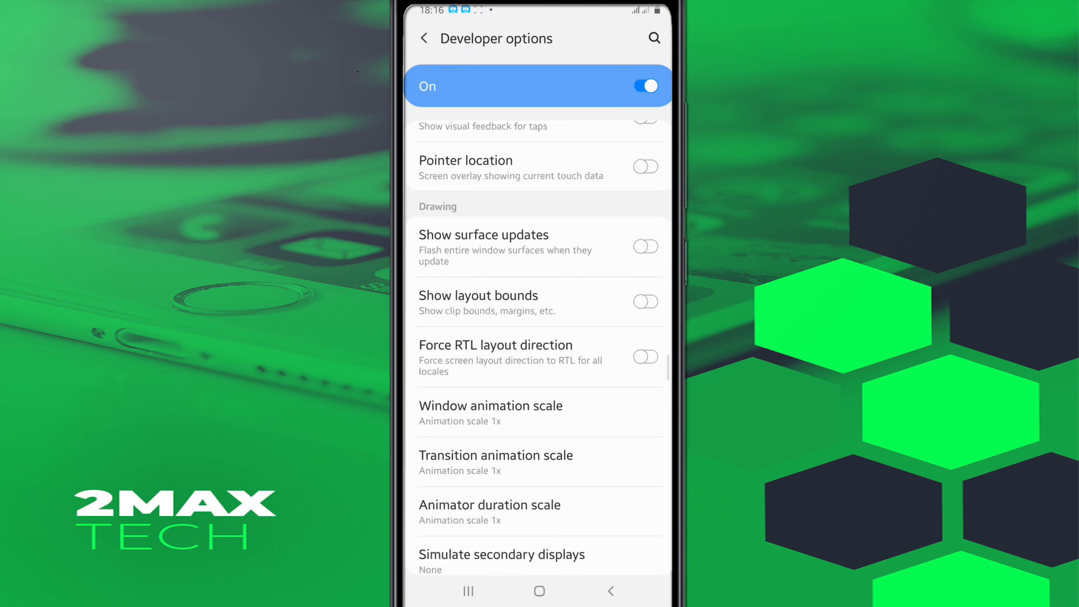
Set the host window and transition animation scales to .5x and view animator duration choices
click(490, 413)
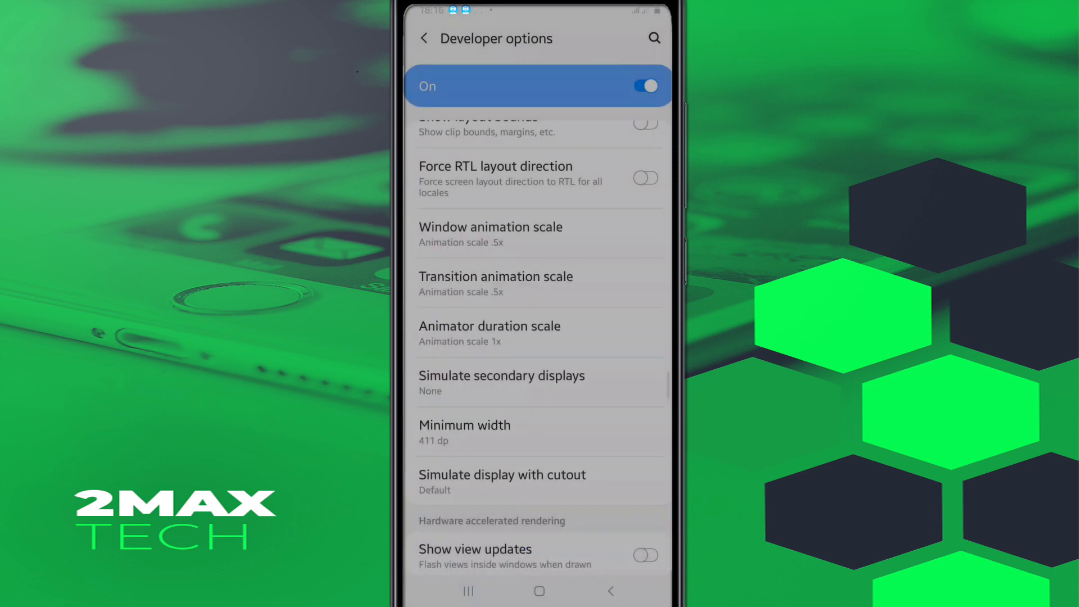
click(490, 335)
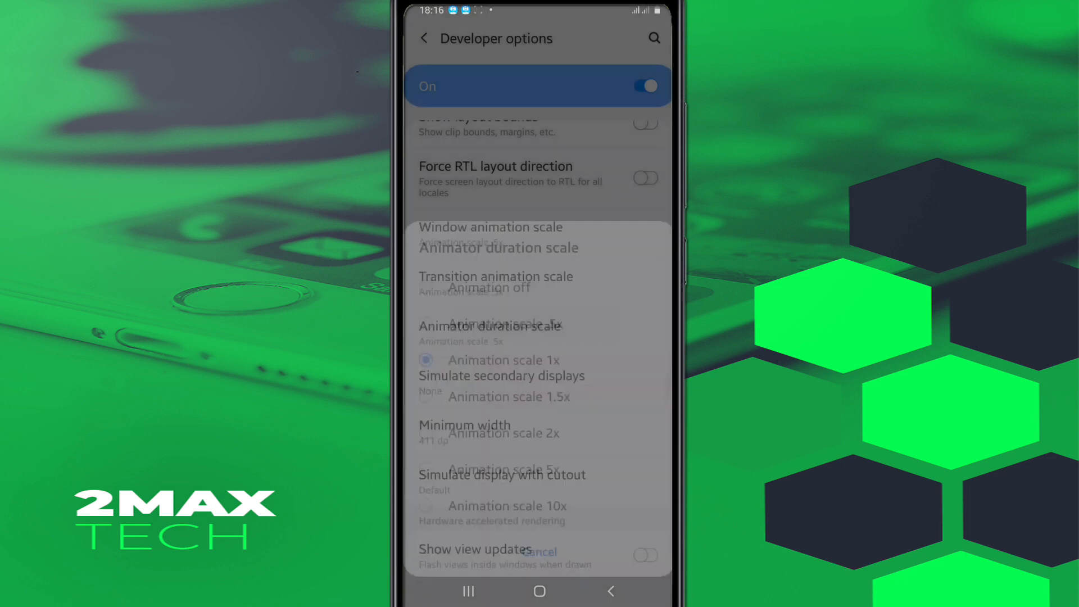
scroll(down, 3)
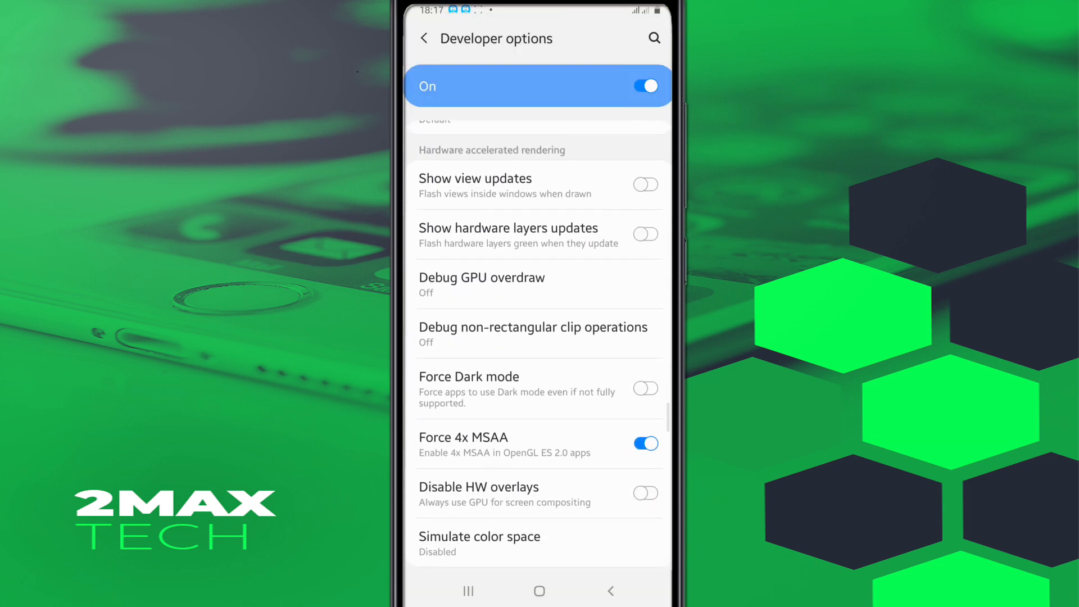
scroll(down, 3)
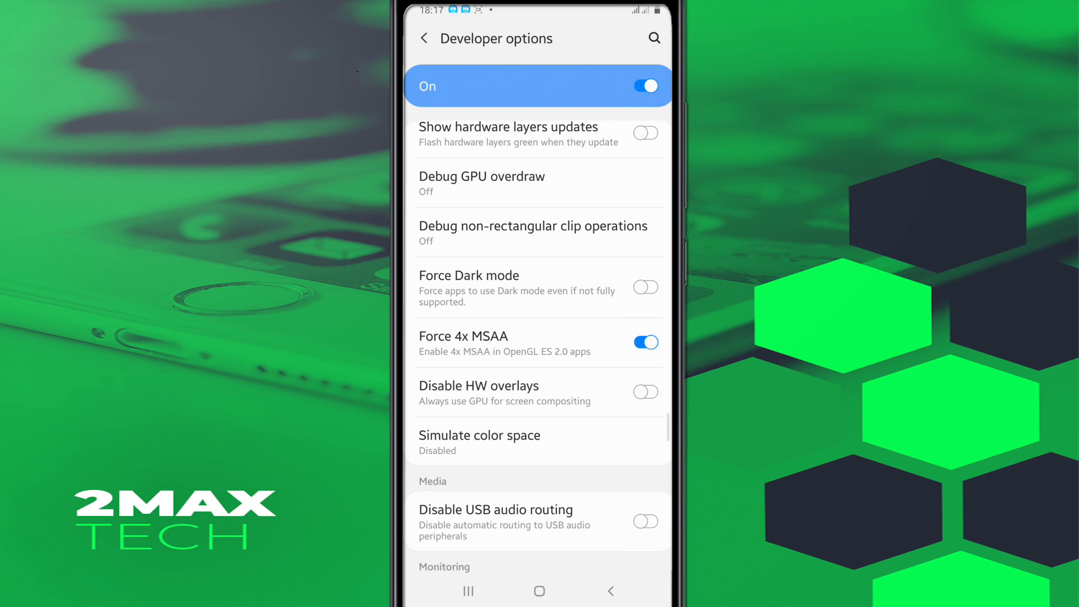
scroll(down, 3)
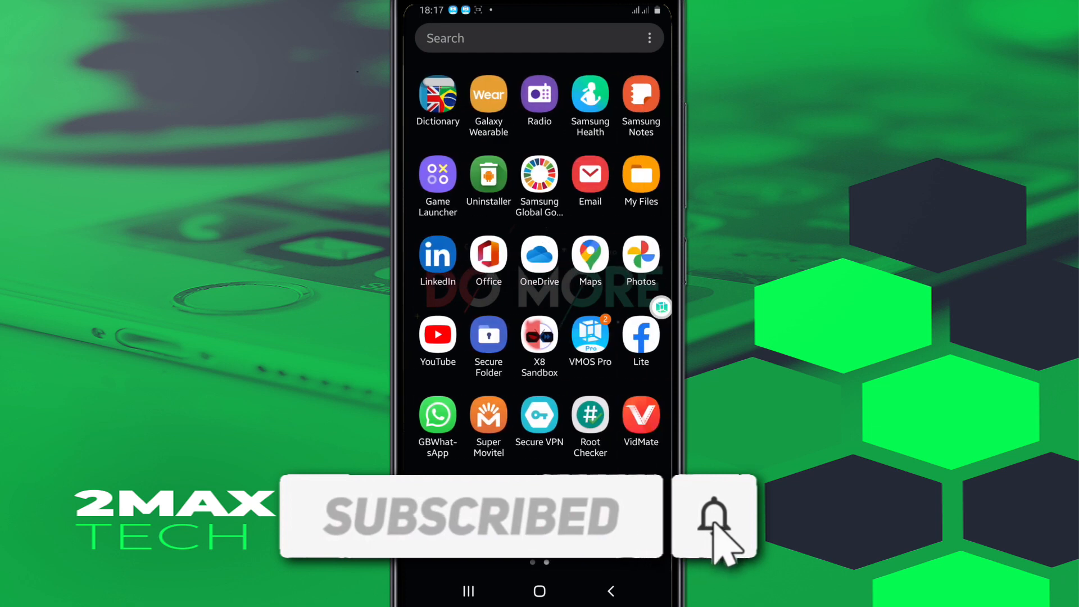
scroll(left, 3)
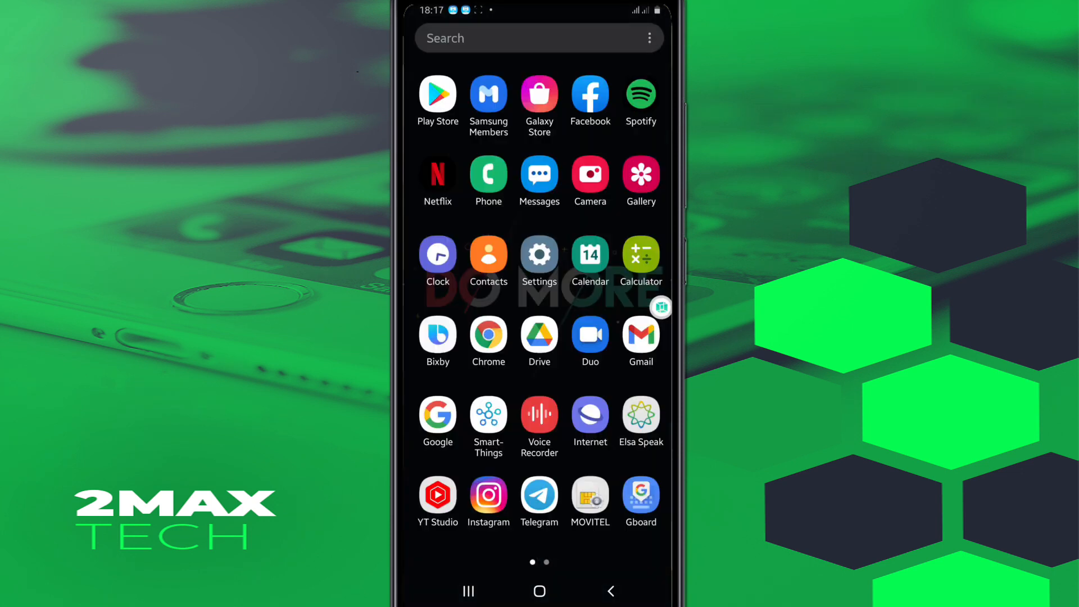
scroll(left, 3)
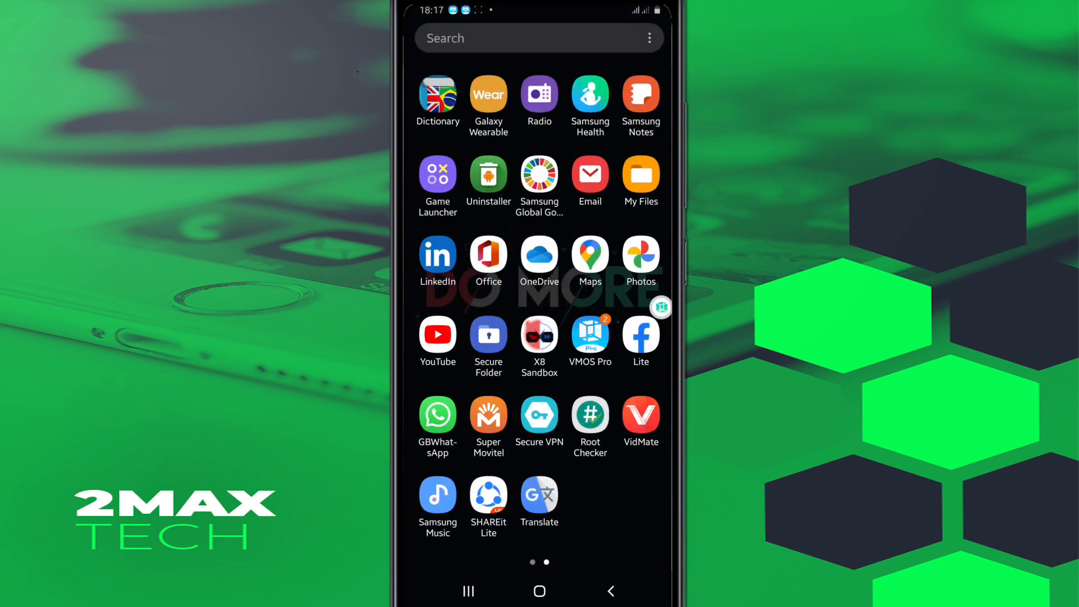